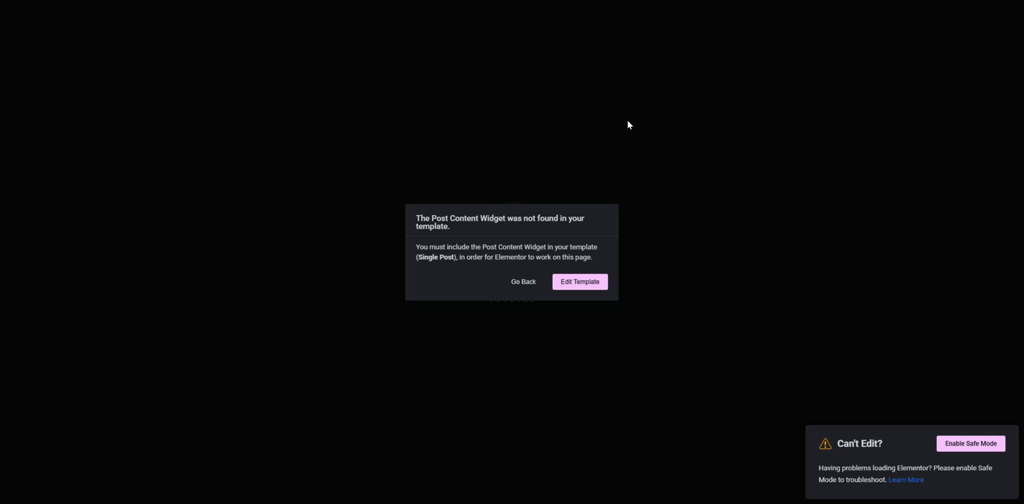
mouse_move(510, 206)
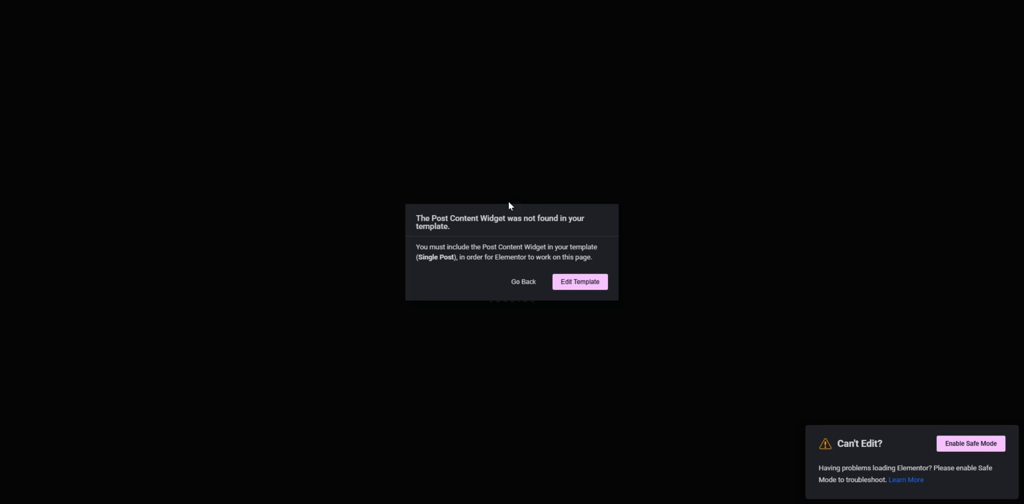
mouse_move(474, 276)
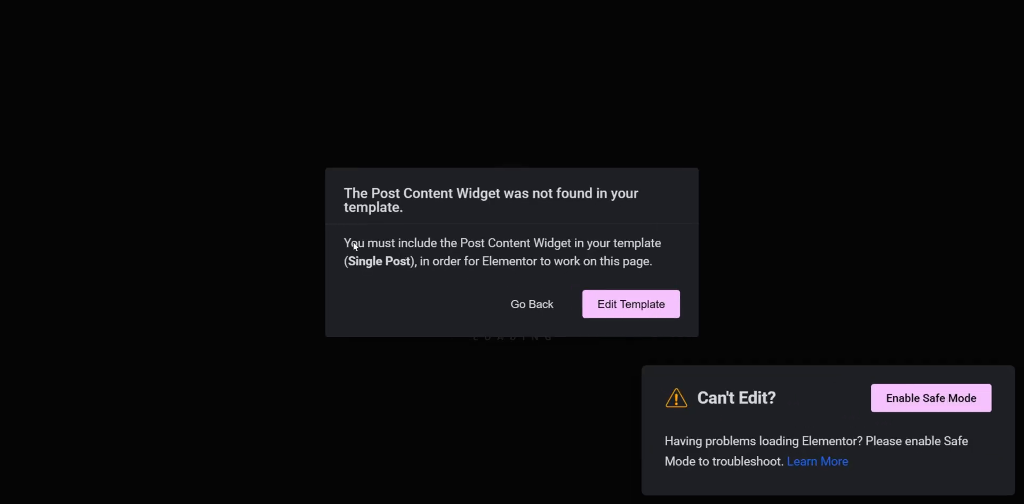
mouse_move(440, 255)
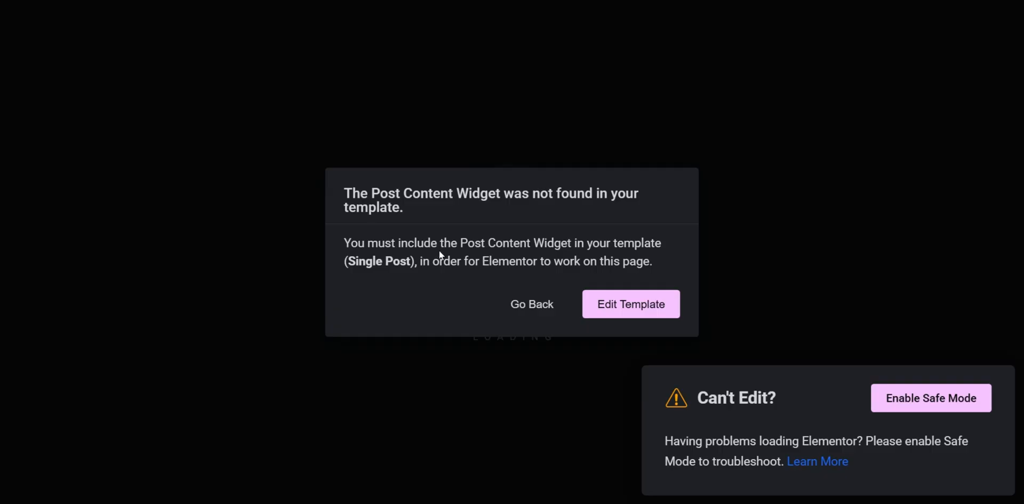
mouse_move(589, 252)
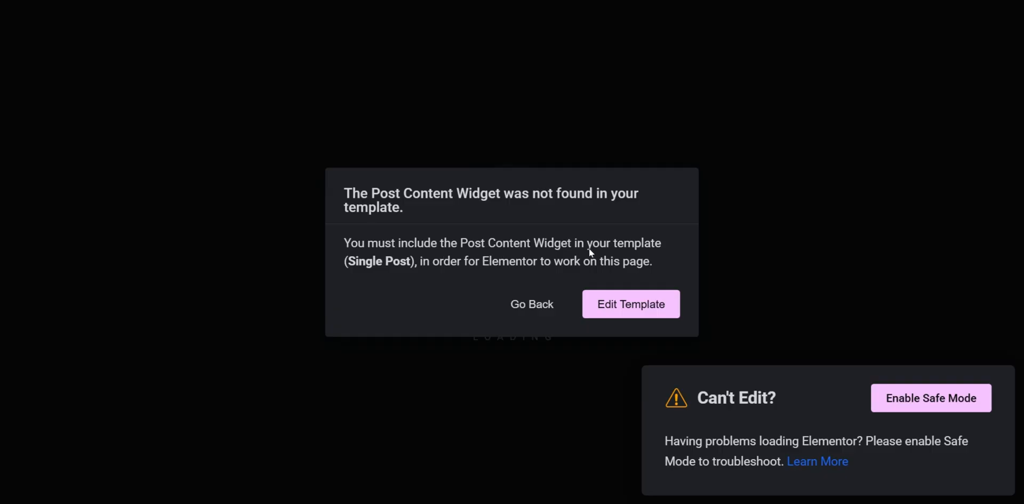
mouse_move(365, 267)
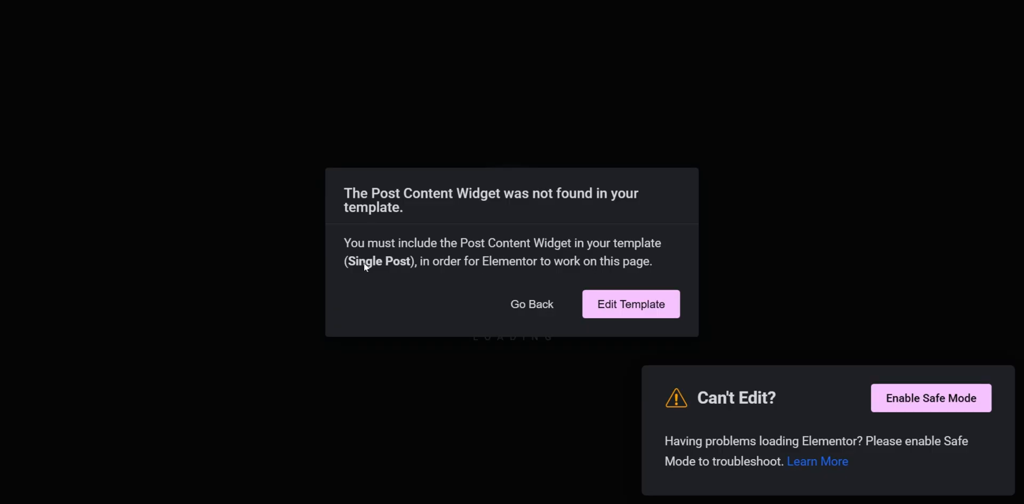
mouse_move(445, 267)
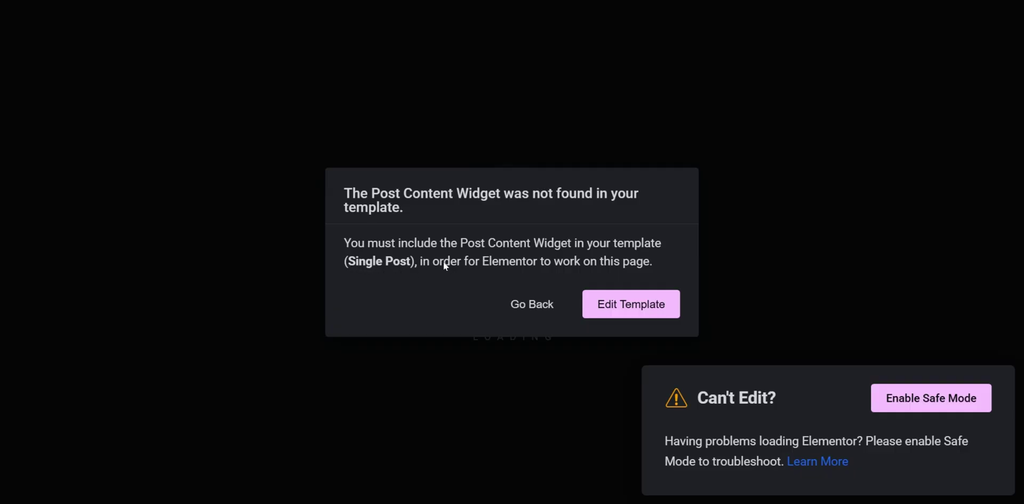
mouse_move(491, 278)
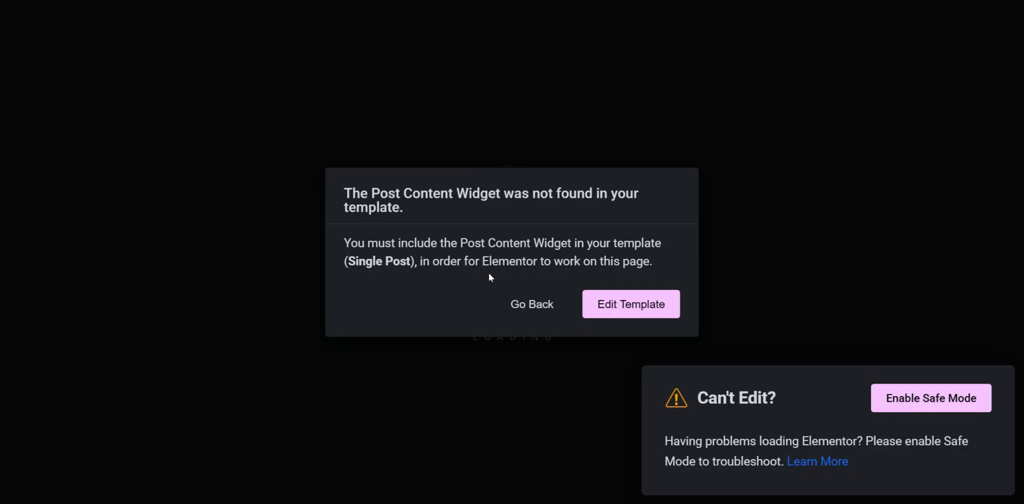
mouse_move(711, 102)
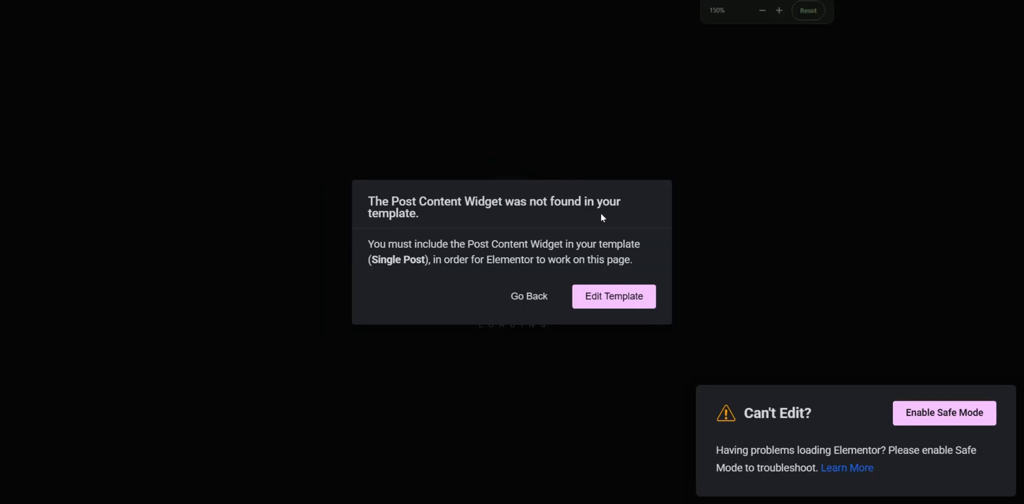
mouse_move(615, 9)
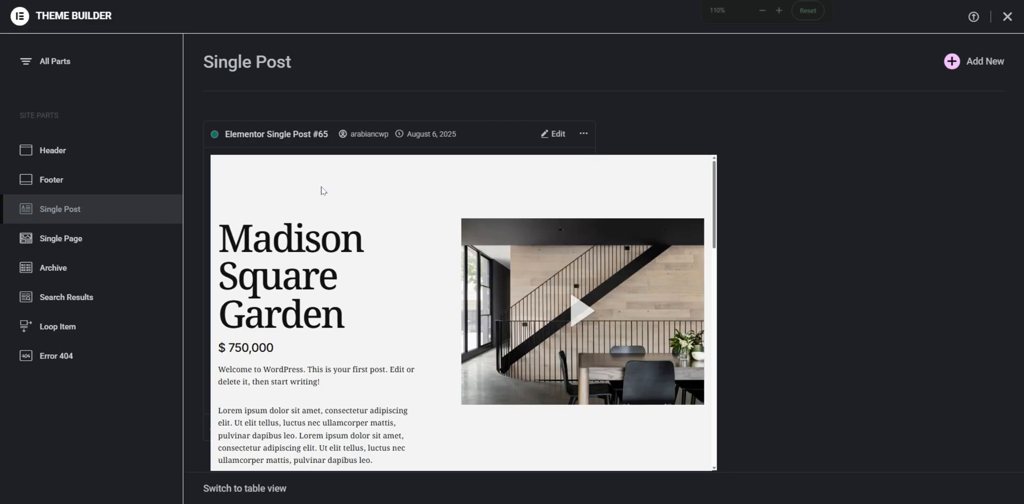
Reach the Single Post #65 template card in Theme Builder and show its display conditions
scroll("down", 3)
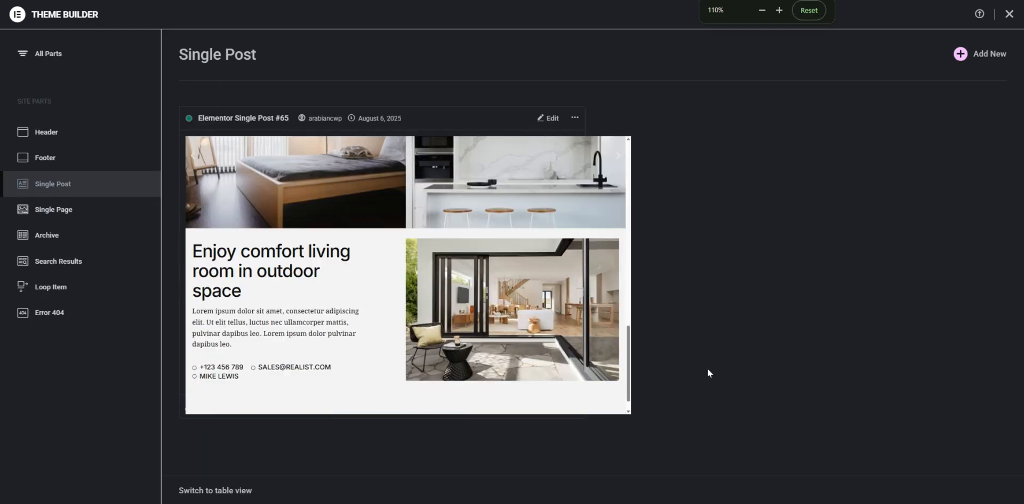
left_click(762, 11)
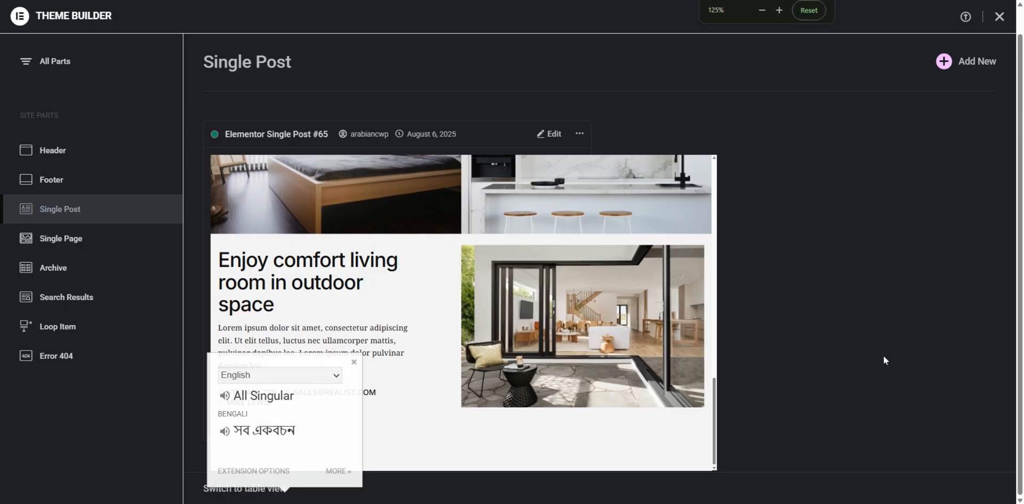
left_click(354, 362)
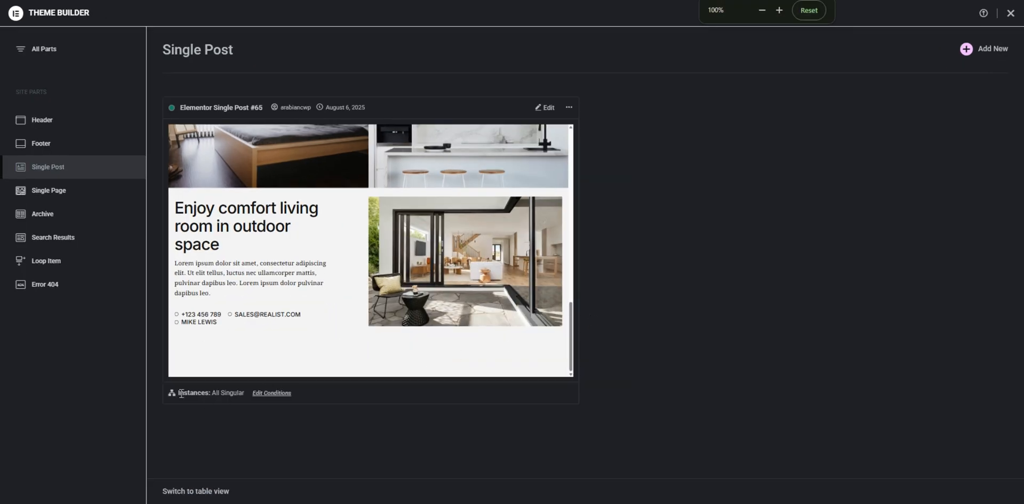
left_click(272, 393)
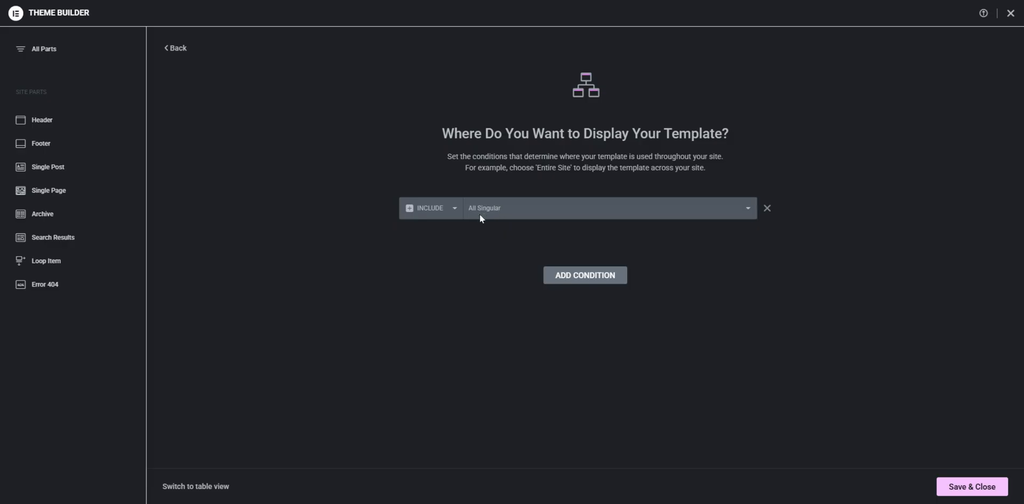
mouse_move(496, 232)
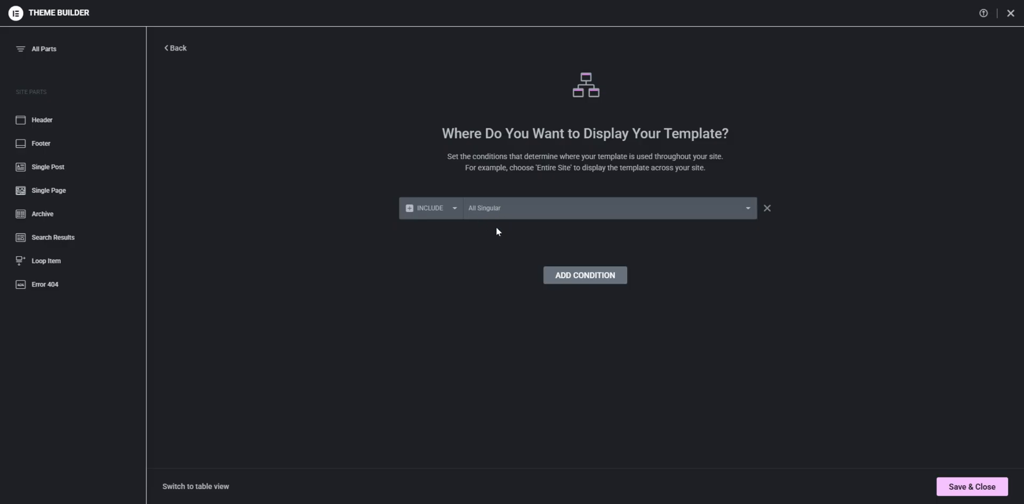
mouse_move(527, 223)
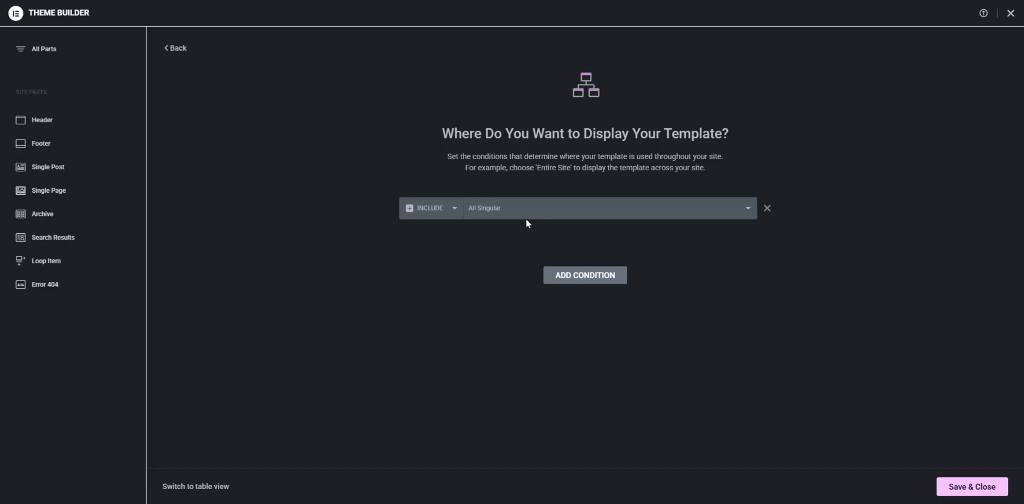
mouse_move(587, 237)
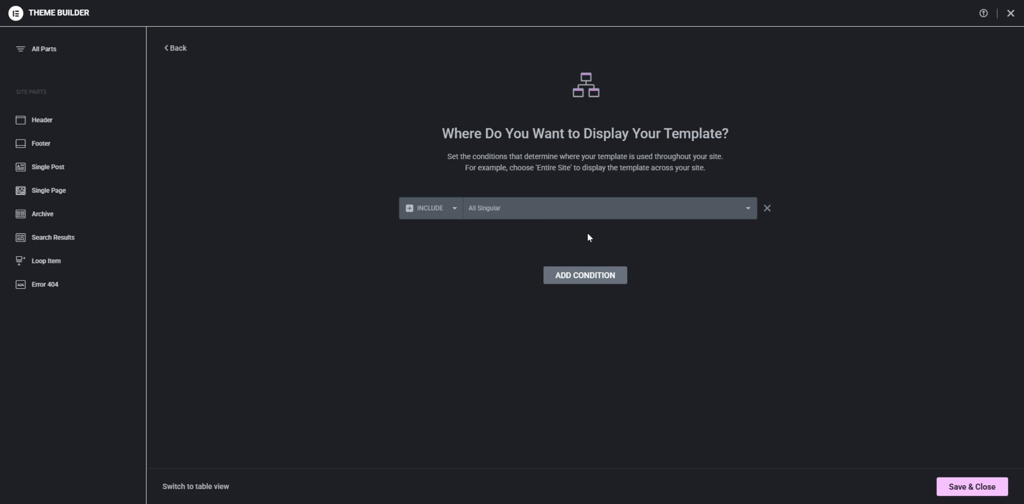
mouse_move(575, 238)
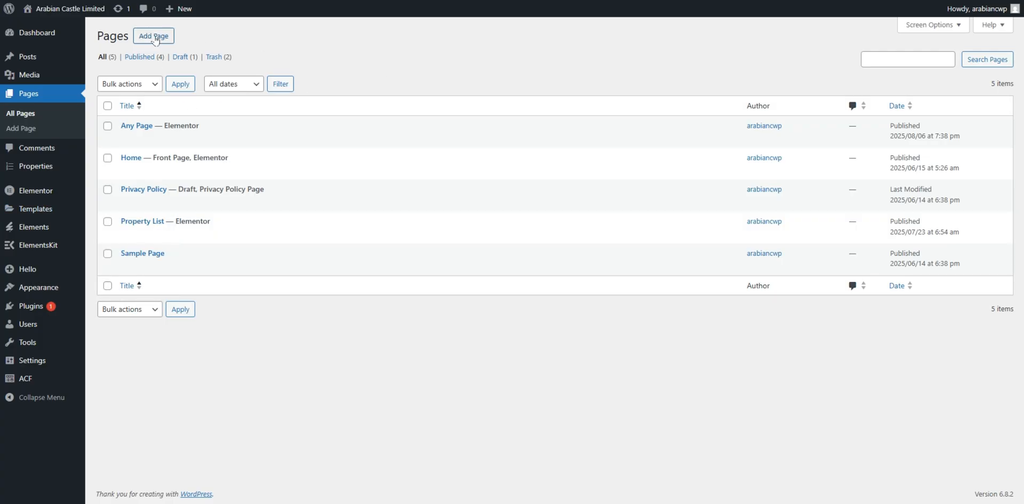
mouse_move(432, 59)
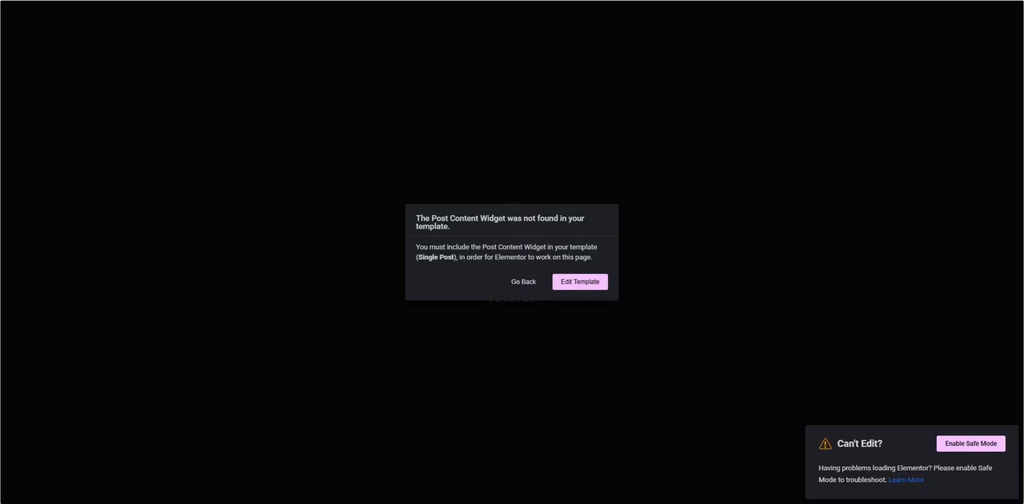
Change the Single Post template's display condition from All Singular to Properties
left_click(579, 281)
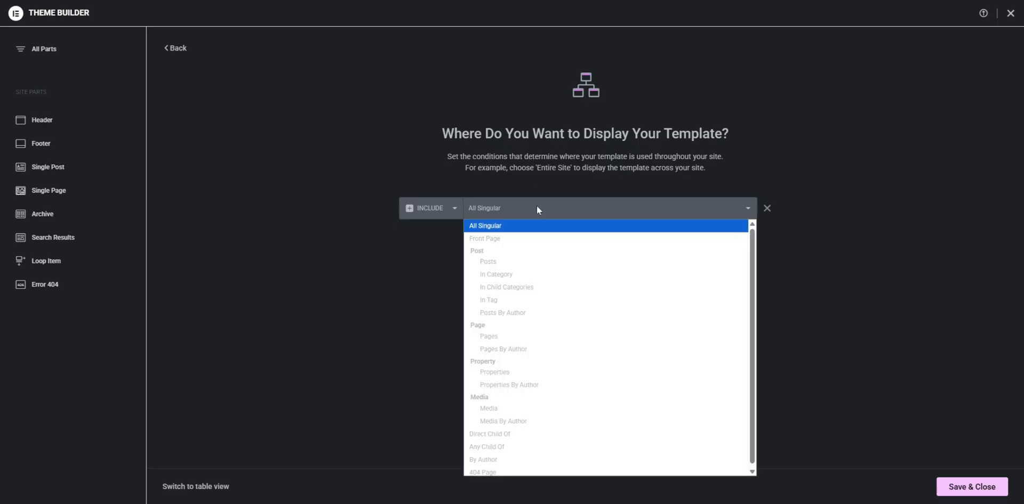
mouse_move(489, 408)
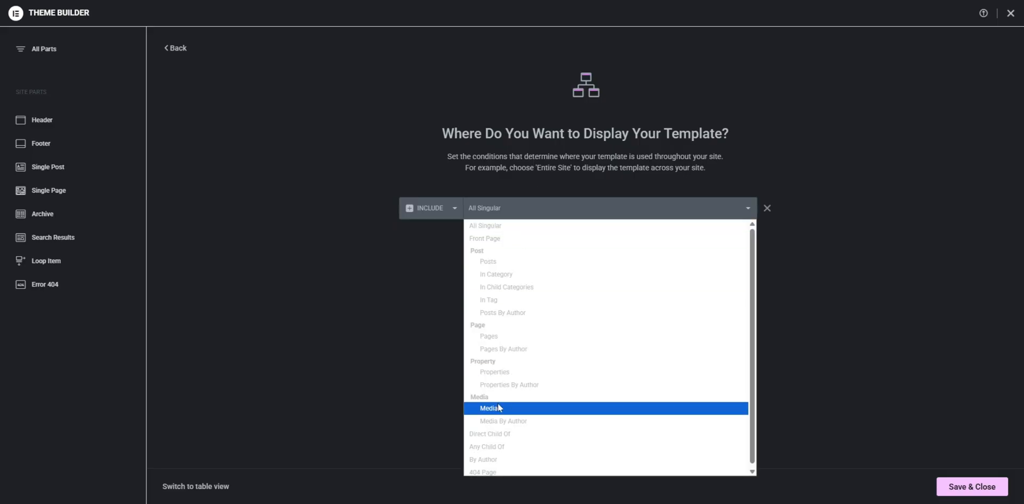
left_click(494, 371)
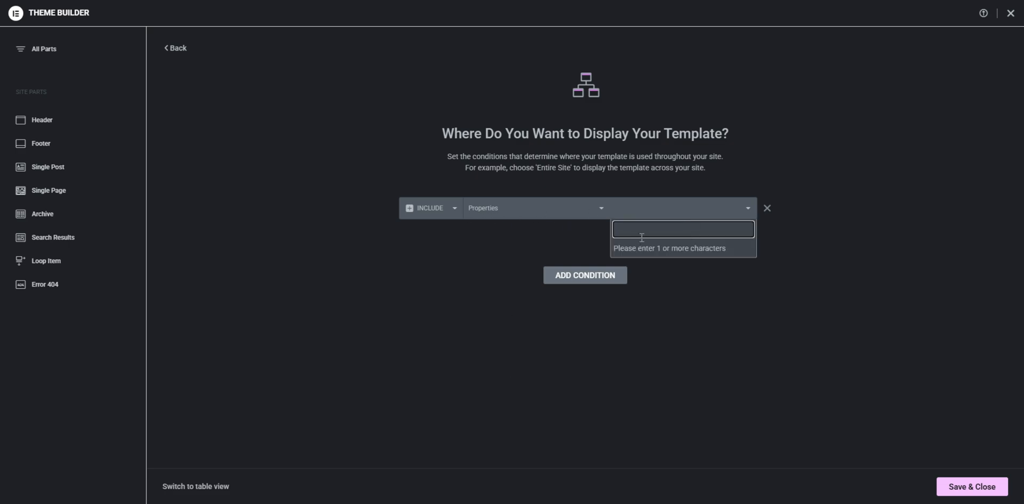
left_click(695, 338)
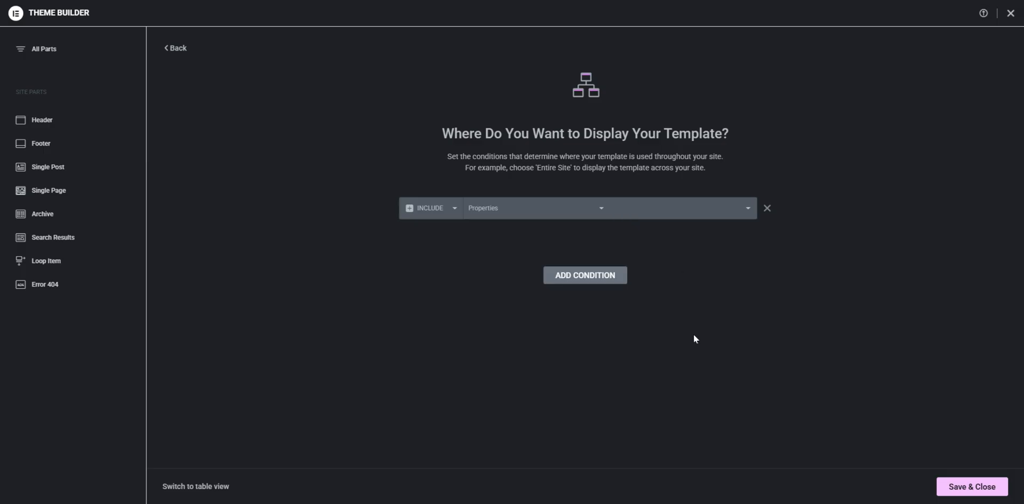
mouse_move(471, 207)
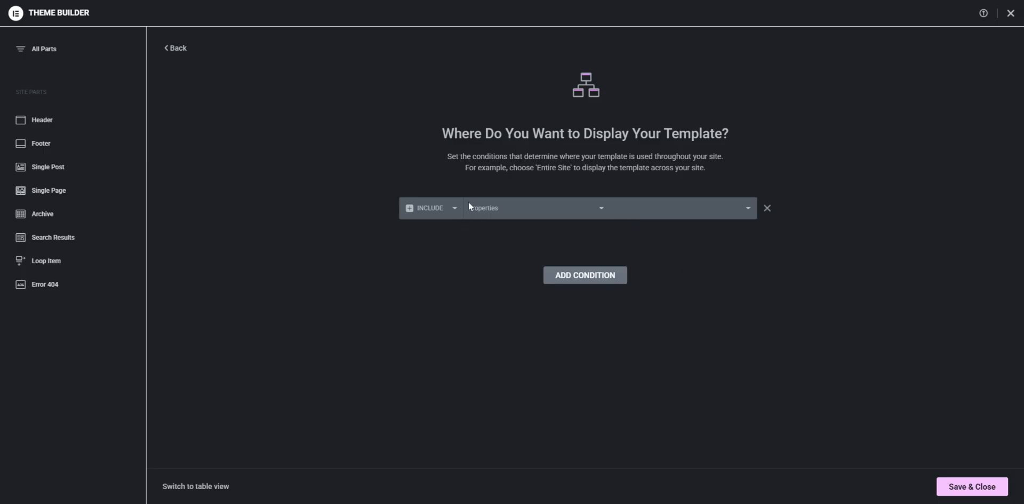
mouse_move(464, 213)
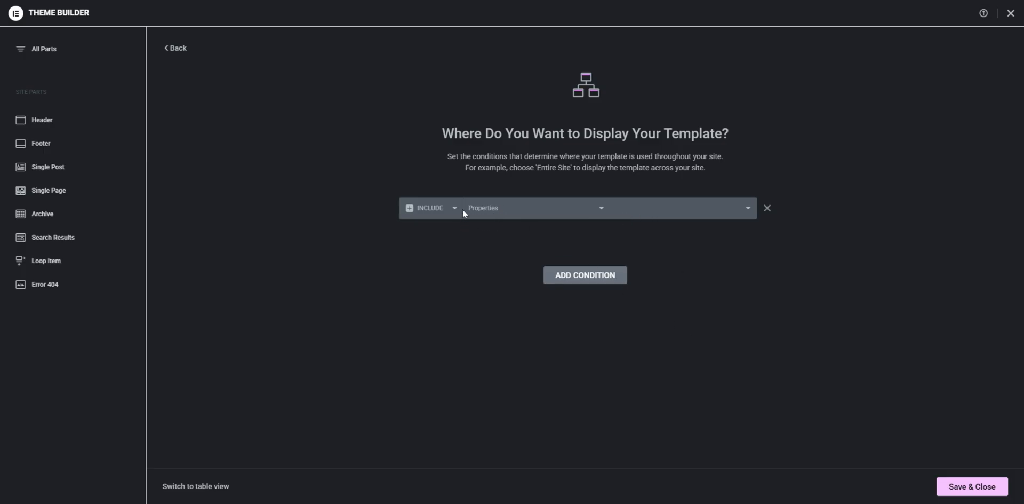
mouse_move(431, 243)
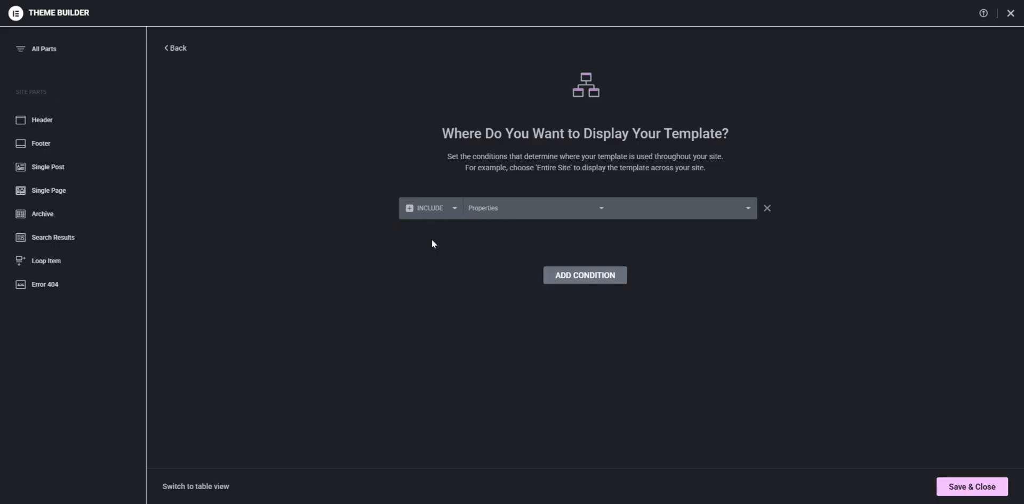
Save the Properties condition and reopen the page in the Elementor editor without the error
left_click(972, 485)
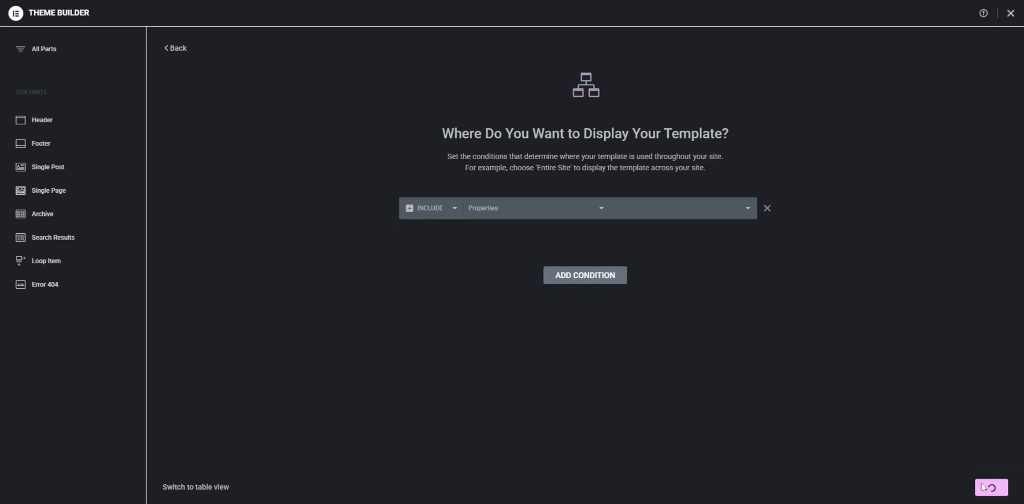
left_click(49, 166)
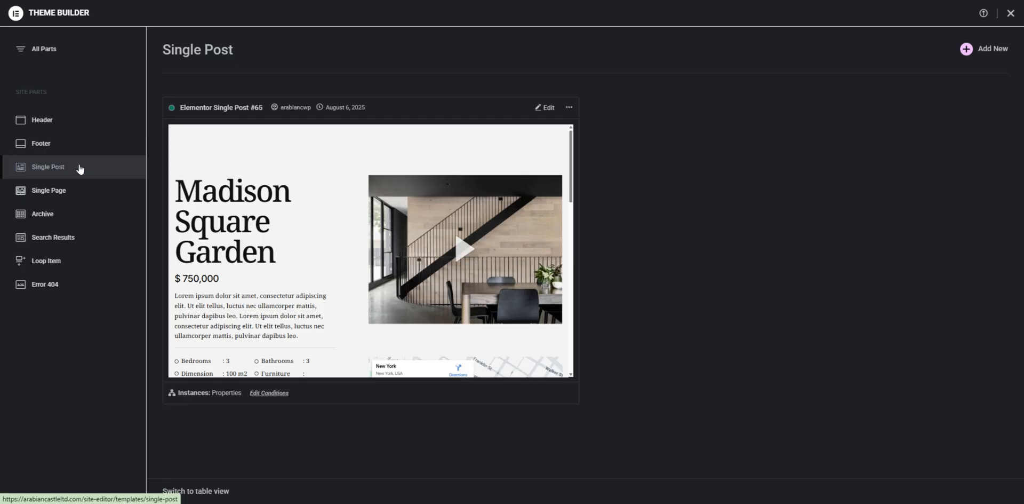
mouse_move(575, 27)
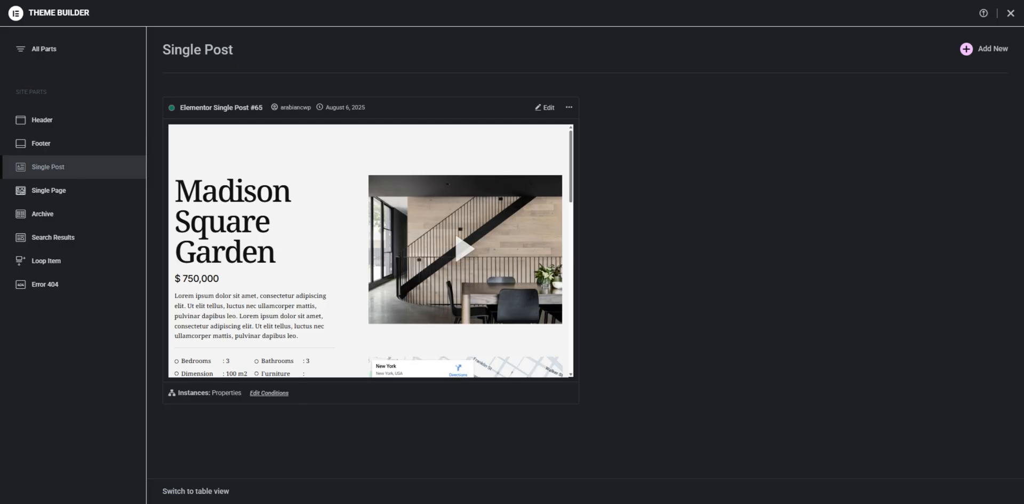
left_click(544, 106)
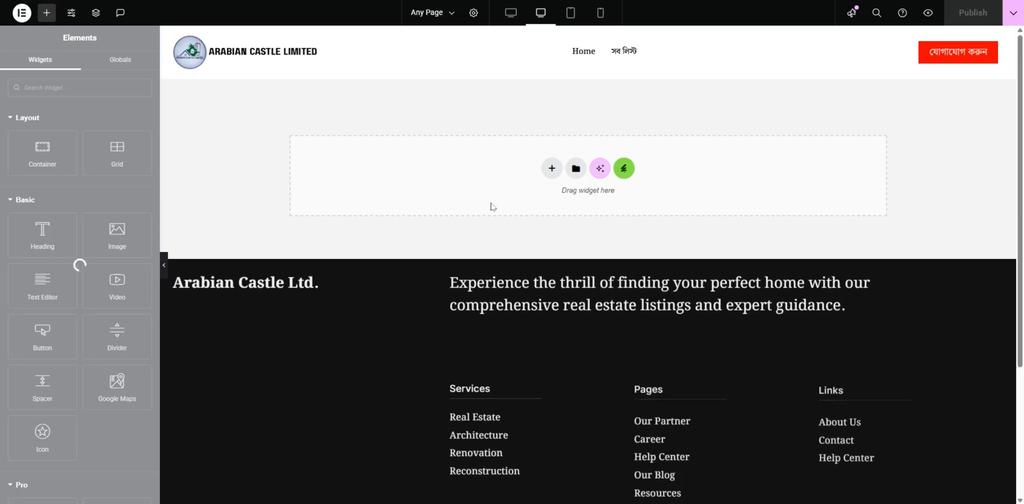
mouse_move(599, 167)
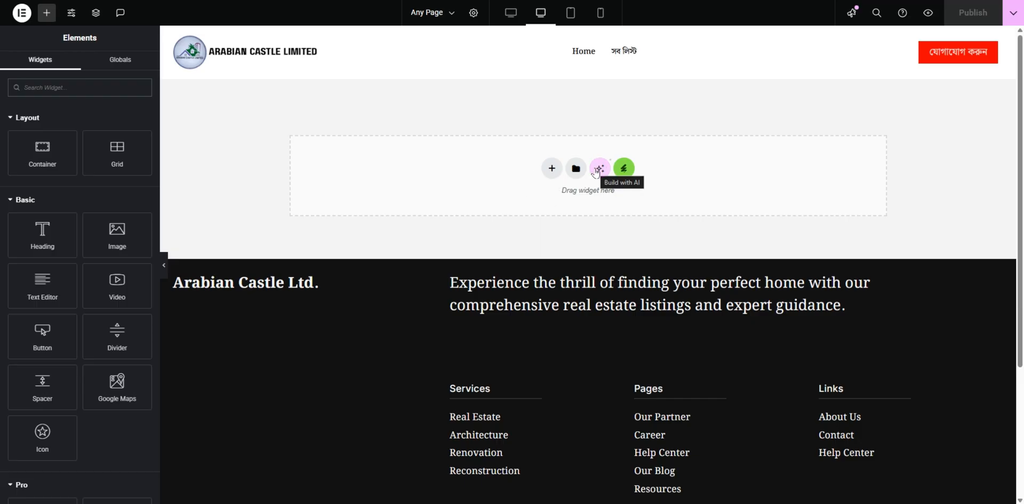
mouse_move(336, 127)
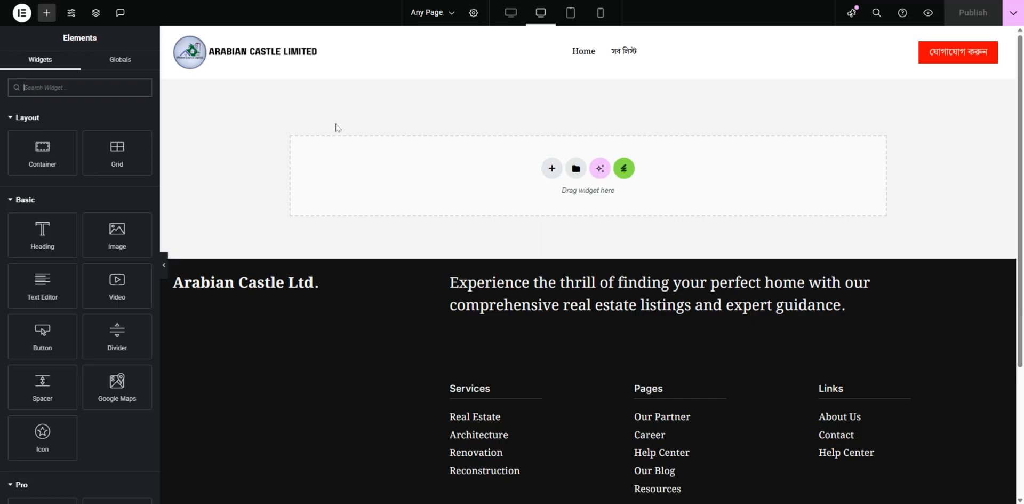
mouse_move(338, 129)
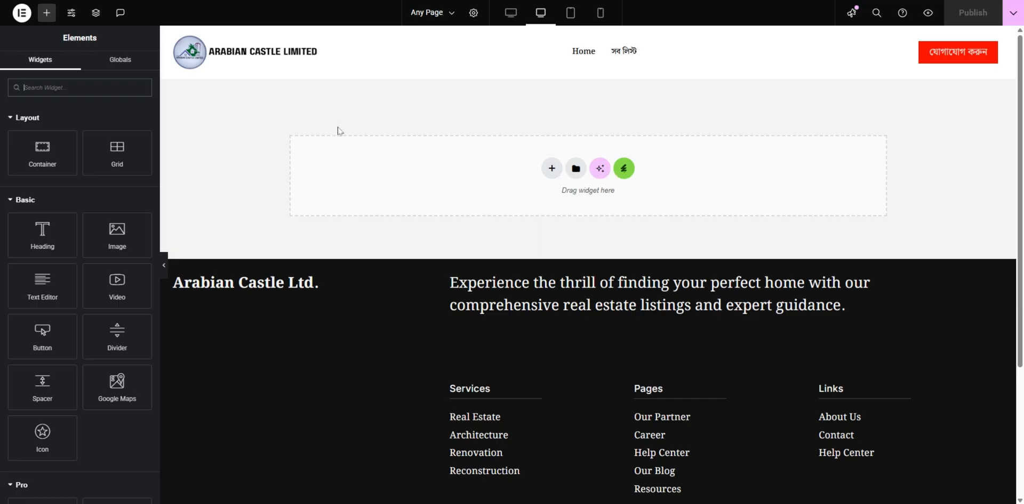